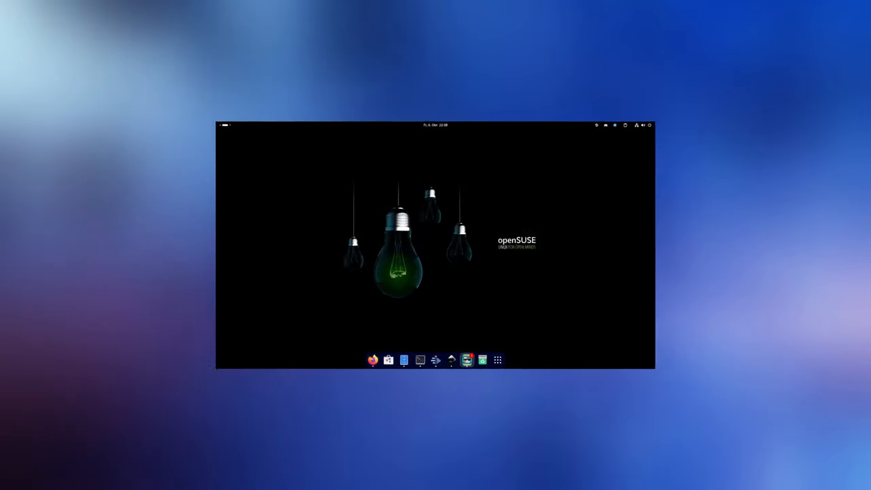
Check that Steam shows as installed in GNOME Software, then search Activities for 'erw'
{"action": "left_click", "coordinate": [624, 124]}
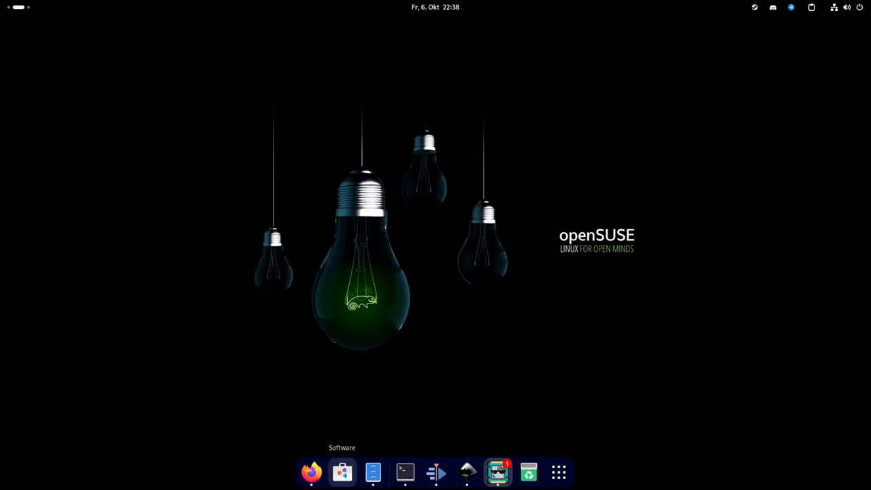
{"action": "left_click", "coordinate": [342, 472]}
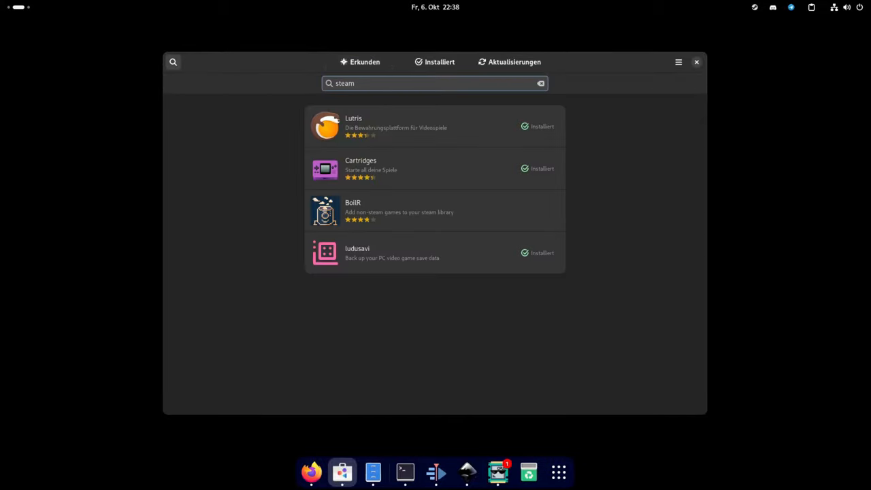
{"action": "left_click", "coordinate": [435, 211]}
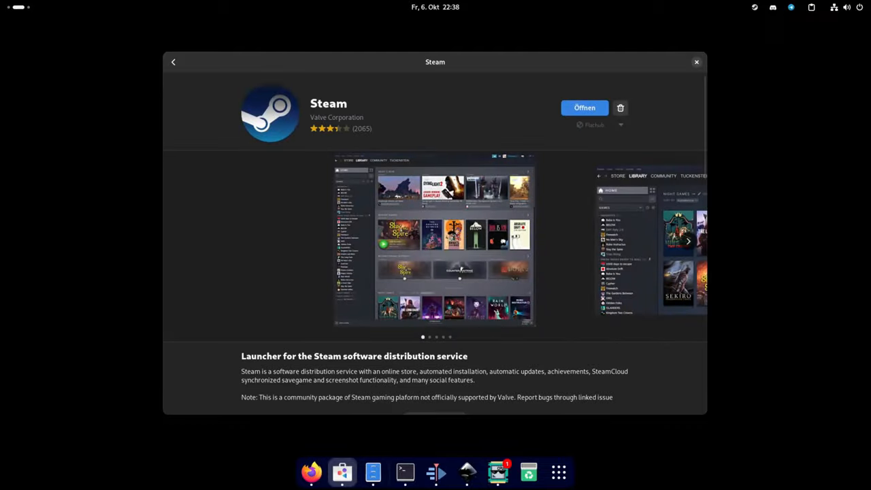
{"action": "left_click", "coordinate": [697, 61]}
{"action": "type", "text": "erw"}
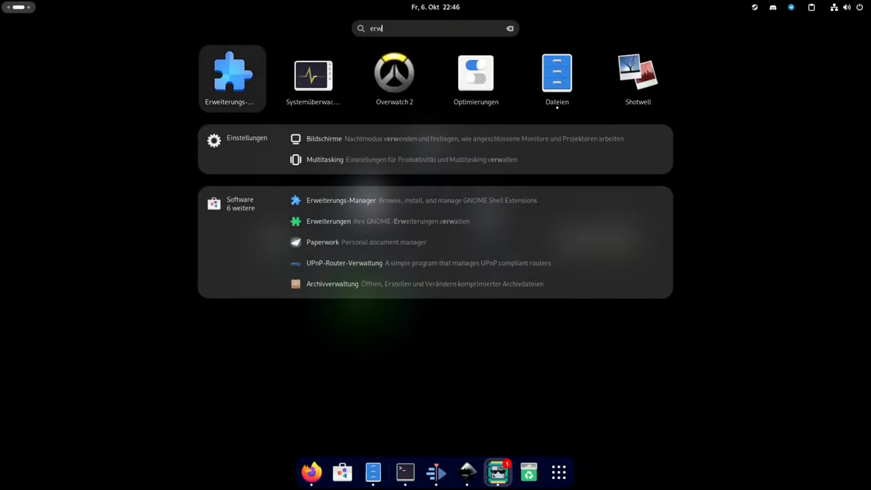
Launch Extension Manager and search 'kstatu' to see AppIndicator/KStatusNotifierItem Support marked installed
{"action": "left_click", "coordinate": [328, 221]}
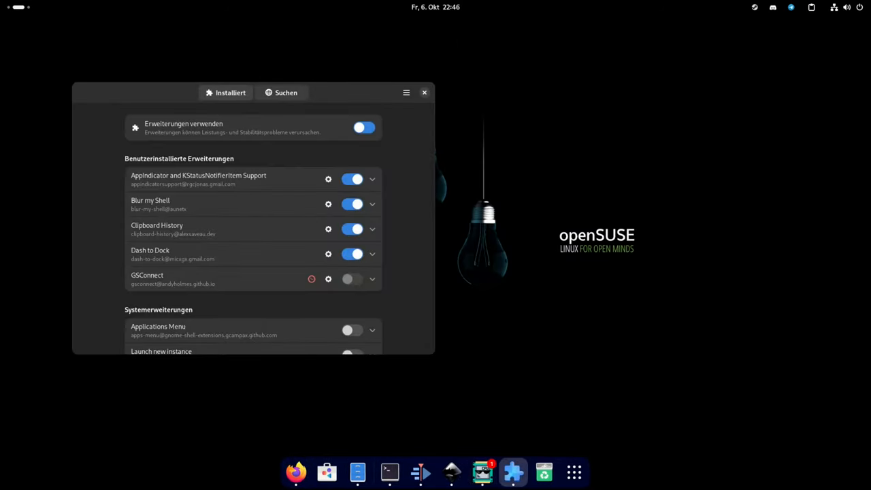
{"action": "left_click", "coordinate": [286, 93]}
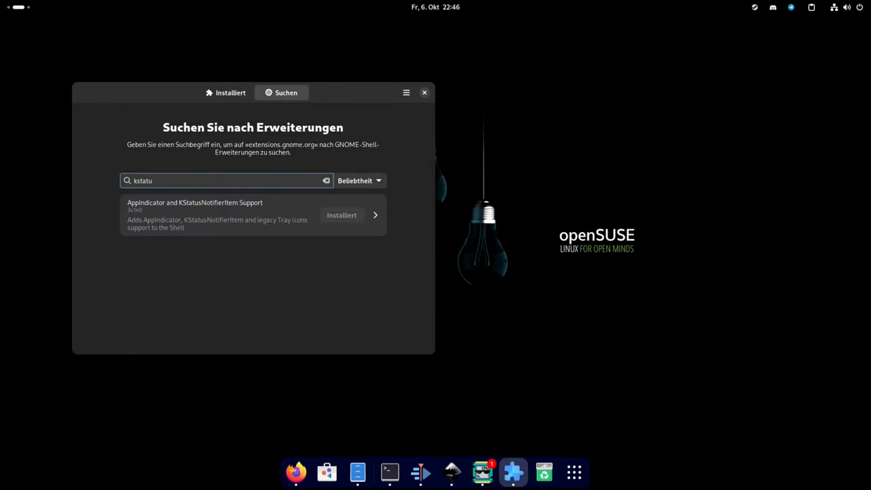
{"action": "left_click", "coordinate": [238, 214]}
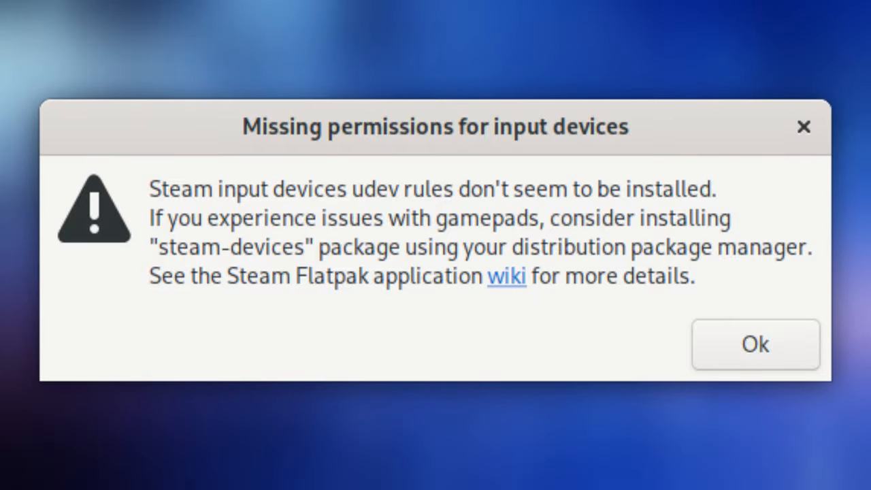
Run 'sudo transactional-update -c pkg install steam-devices' with the sudo password, which reports nothing to update
{"action": "left_click", "coordinate": [754, 345]}
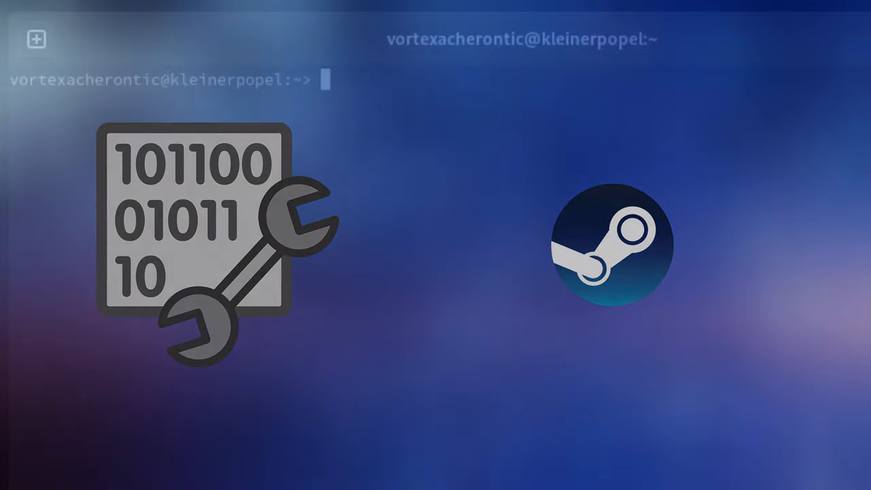
{"action": "type", "text": "sudo trans"}
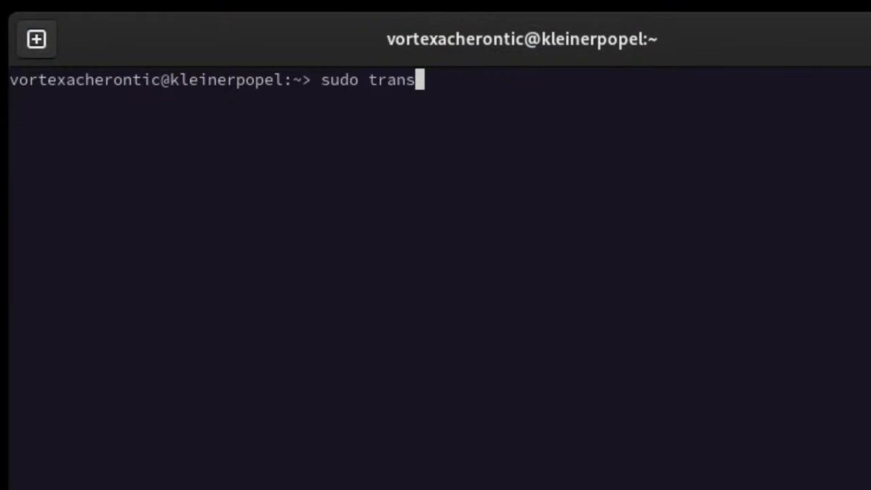
{"action": "type", "text": "actional-"}
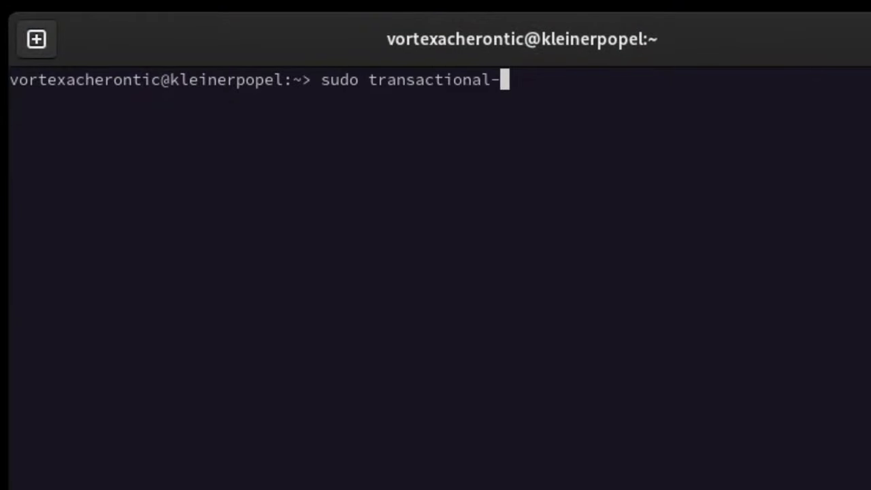
{"action": "type", "text": "update -c pkg install stea"}
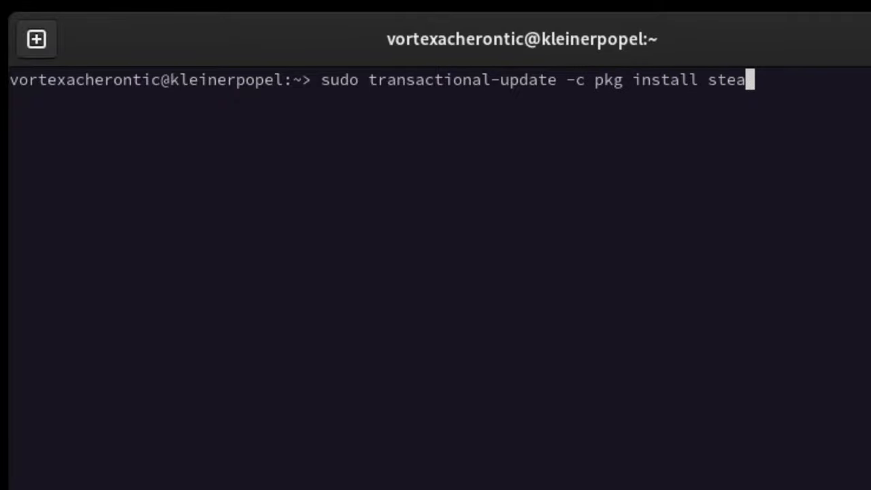
{"action": "type", "text": "m-devices"}
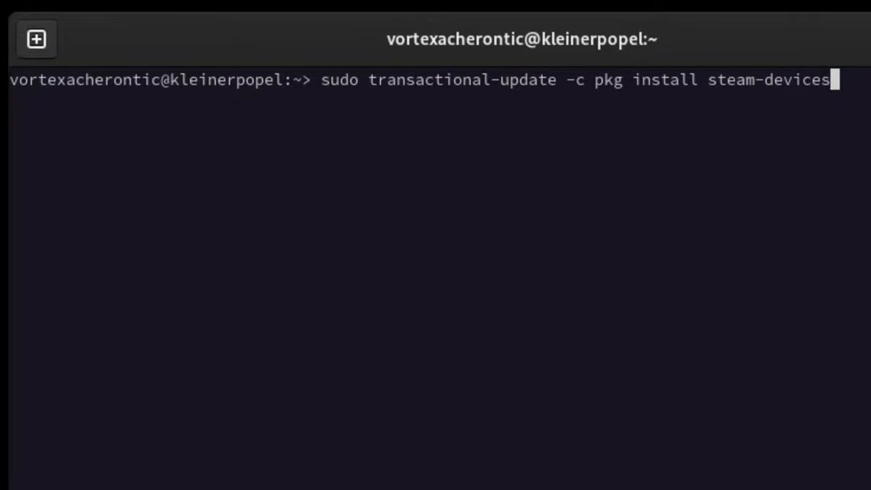
{"action": "key", "text": "Return"}
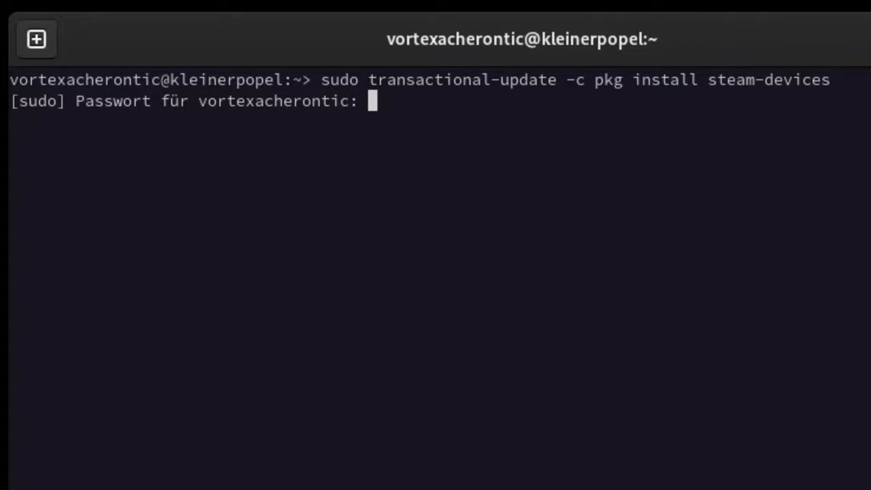
{"action": "key", "text": "Return"}
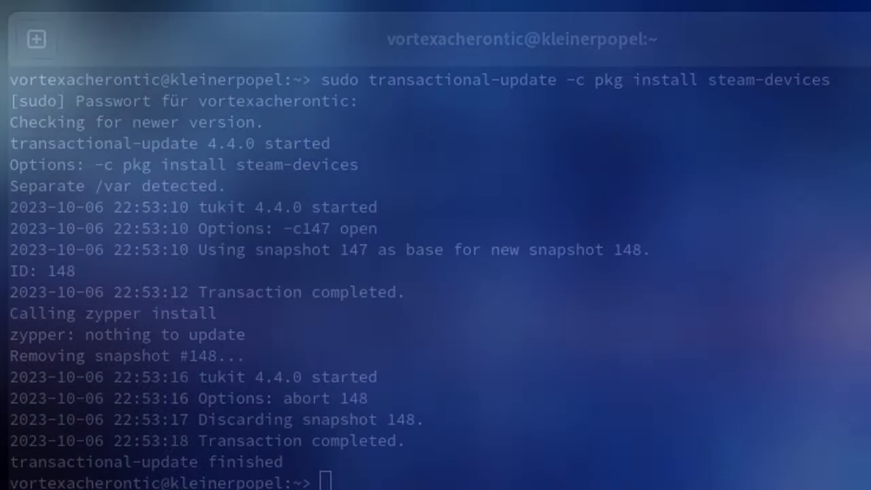
{"action": "type", "text": "sudo setsebool -"}
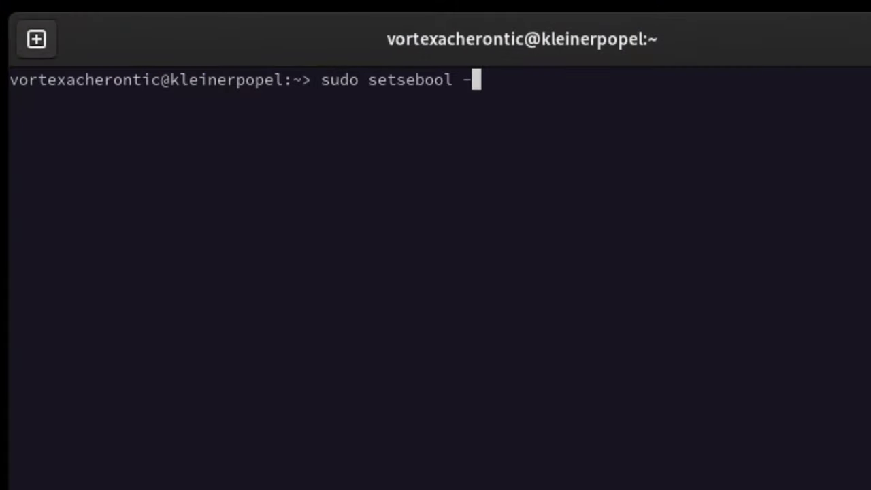
Set selinuxuser_execmod and selinuxuser_execstack to 1 persistently using 'sudo setsebool -P'
{"action": "type", "text": "P selinuxuser"}
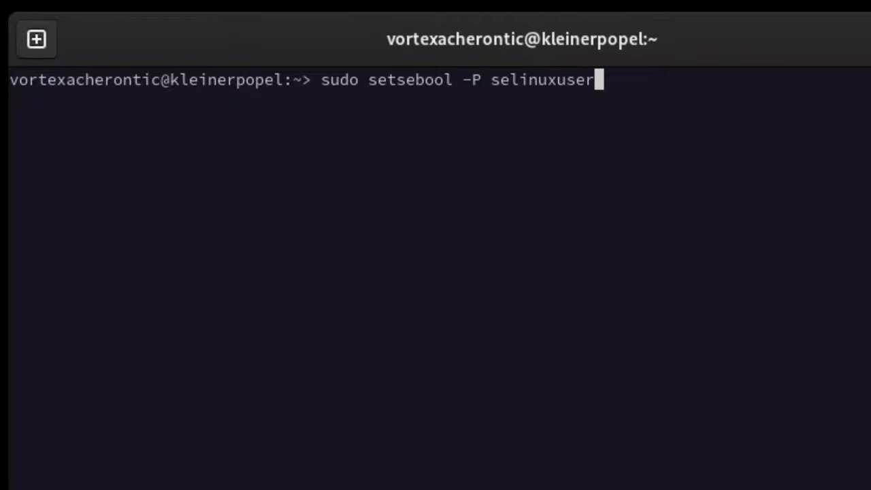
{"action": "type", "text": "_execmod 1"}
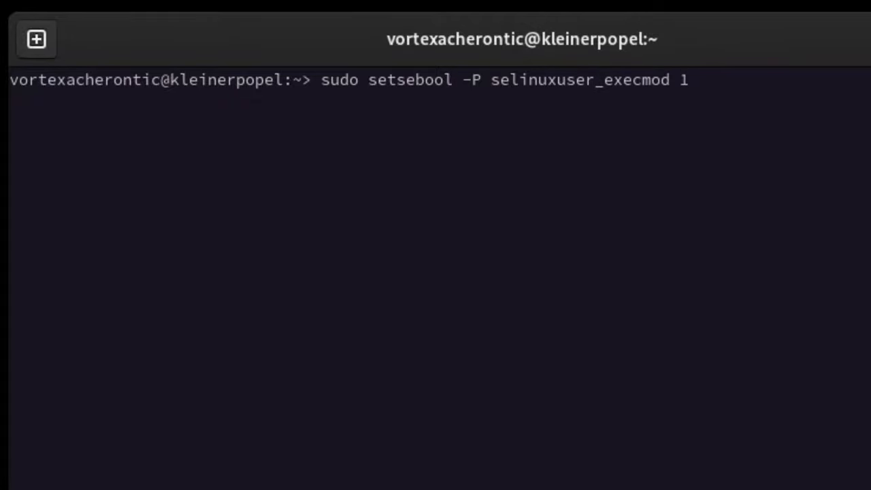
{"action": "type", "text": "sudo"}
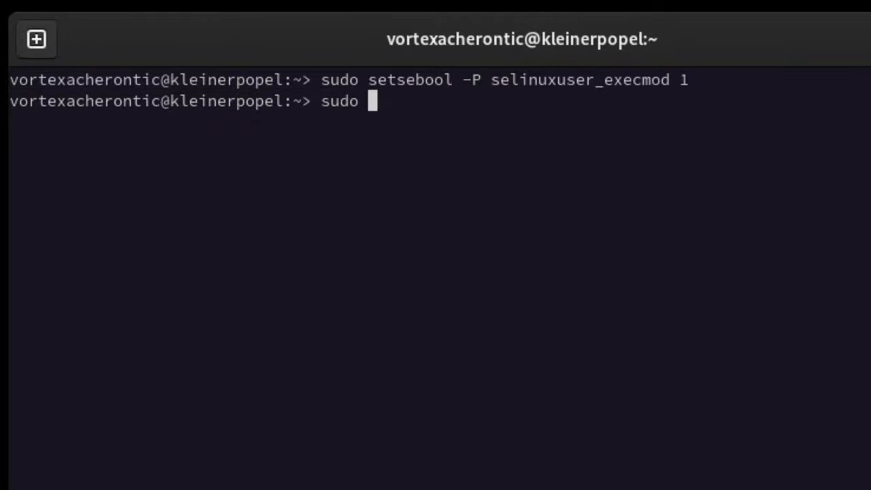
{"action": "type", "text": "setsebool -P s"}
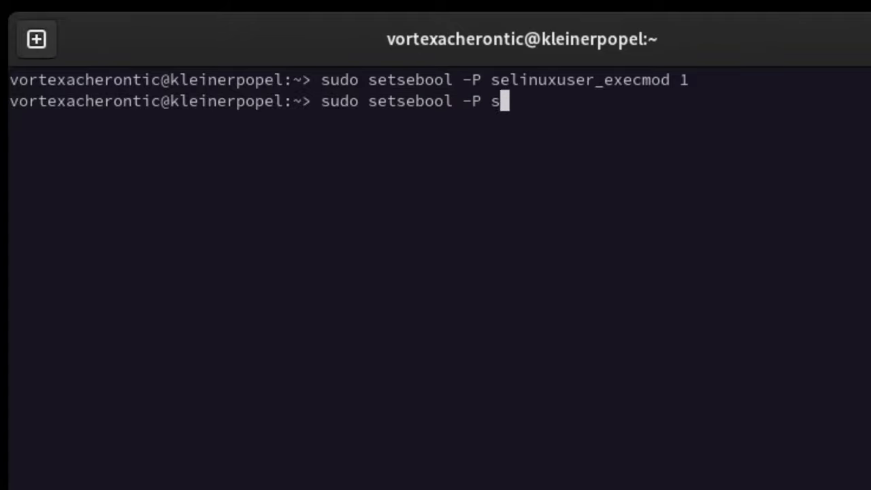
{"action": "type", "text": "elinuxuser_execs"}
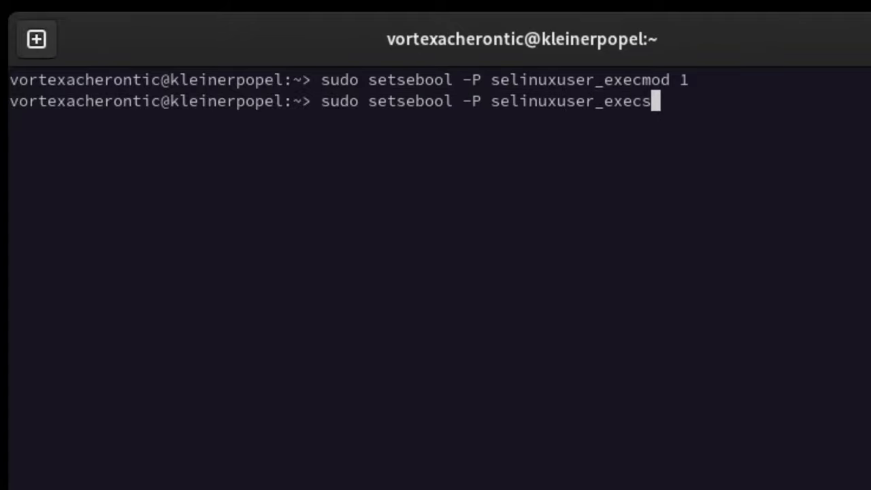
{"action": "type", "text": "tack 1"}
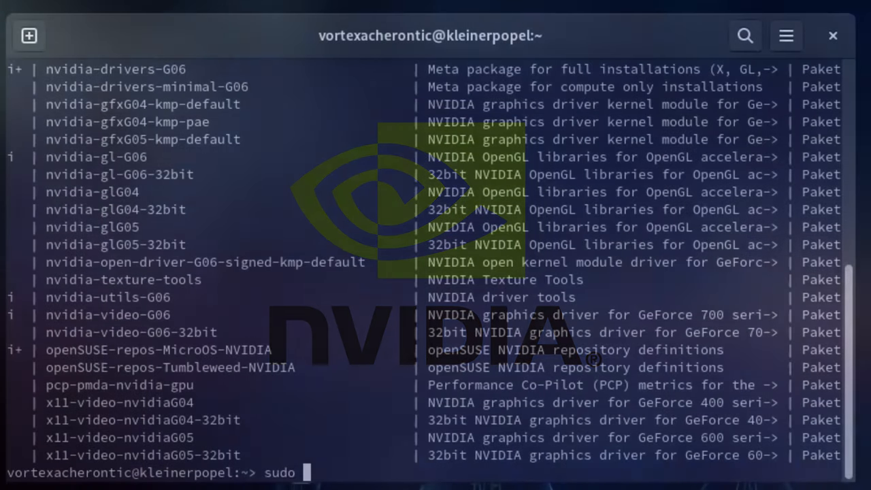
Type 'sudo transactional-update -c pkg install -y openSUSE-re…' for the openSUSE repositories package
{"action": "type", "text": "transactional-update"}
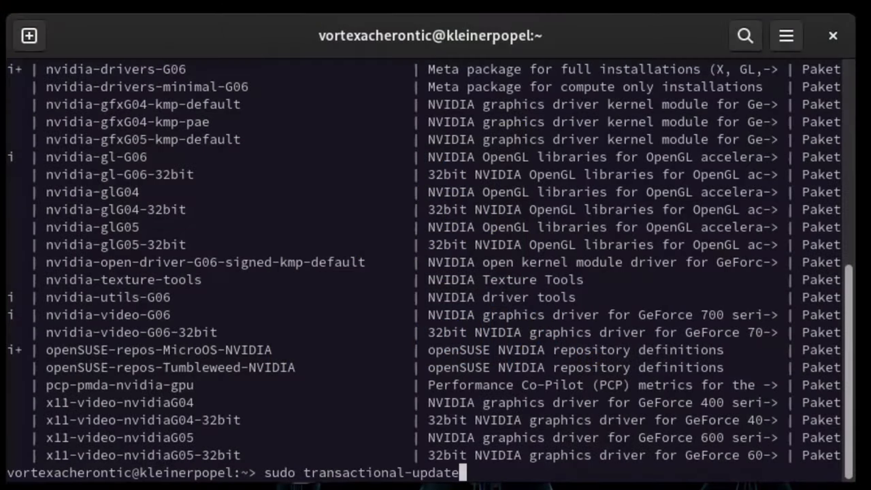
{"action": "type", "text": "-c pkg ins"}
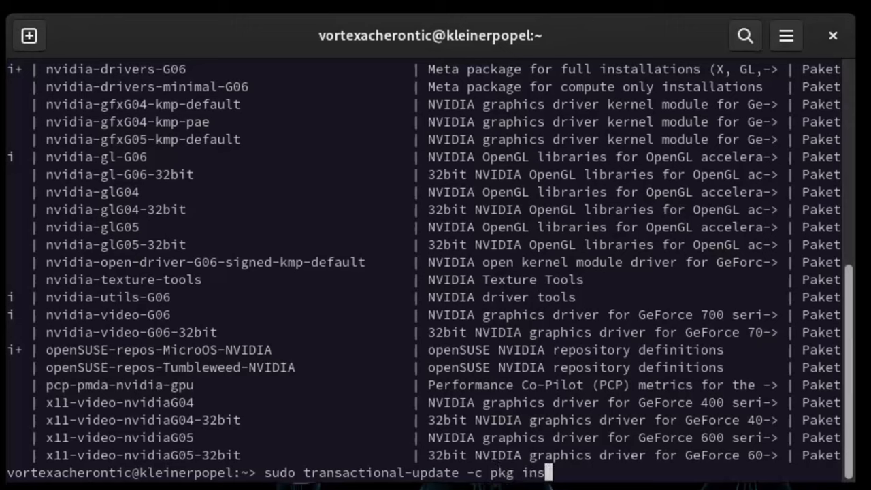
{"action": "type", "text": "tall -y"}
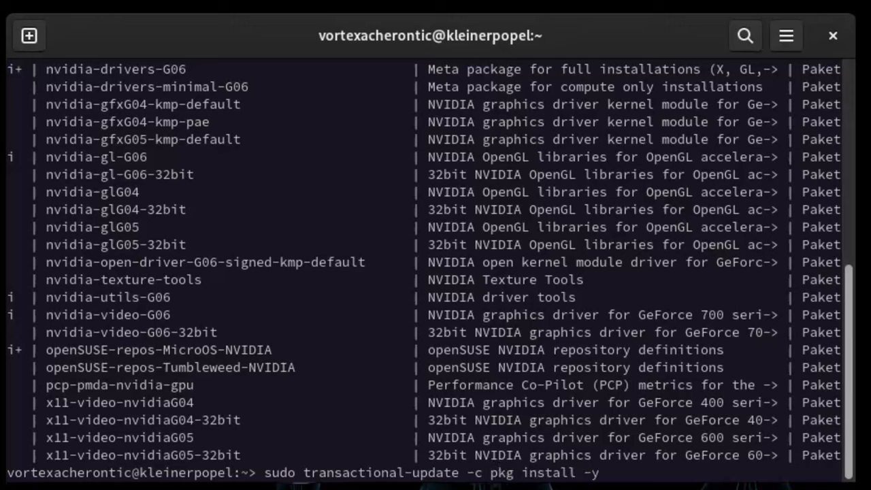
{"action": "type", "text": "openSUSE-re"}
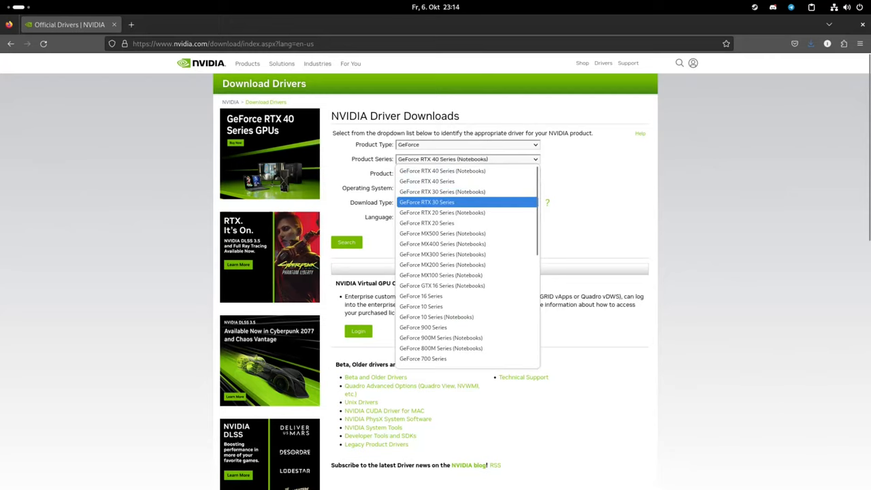
Choose GeForce RTX 30 Series and GeForce RTX 3080 in NVIDIA's driver finder
{"action": "left_click", "coordinate": [426, 201]}
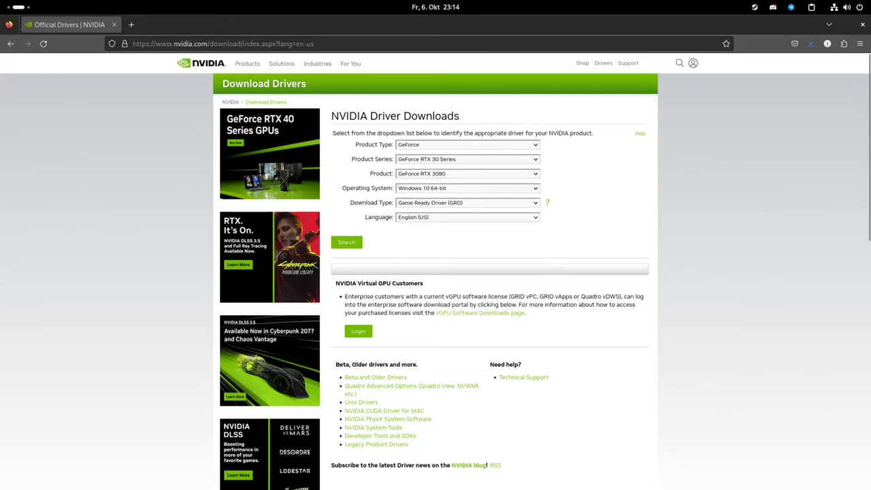
{"action": "left_click", "coordinate": [468, 187]}
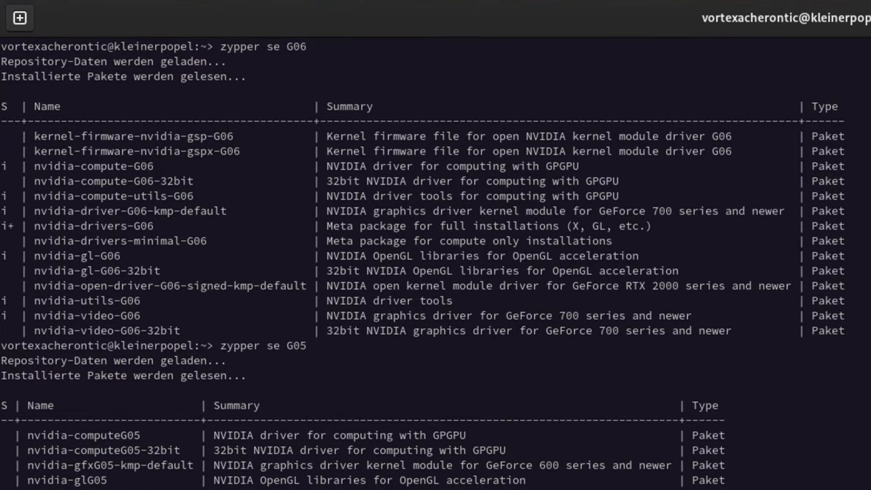
Scroll through the zypper search results for G06, G05 and G04 NVIDIA driver packages
{"action": "scroll", "scroll_direction": "down", "scroll_amount": 3}
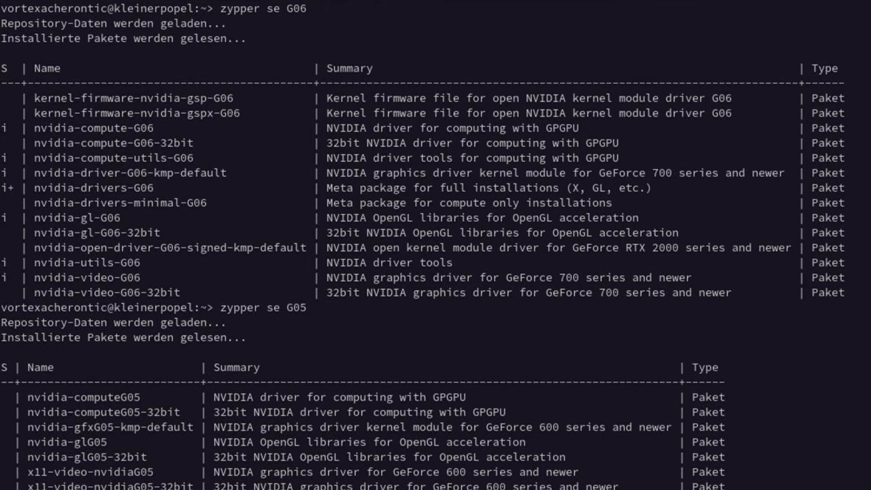
{"action": "scroll", "scroll_direction": "down", "scroll_amount": 3}
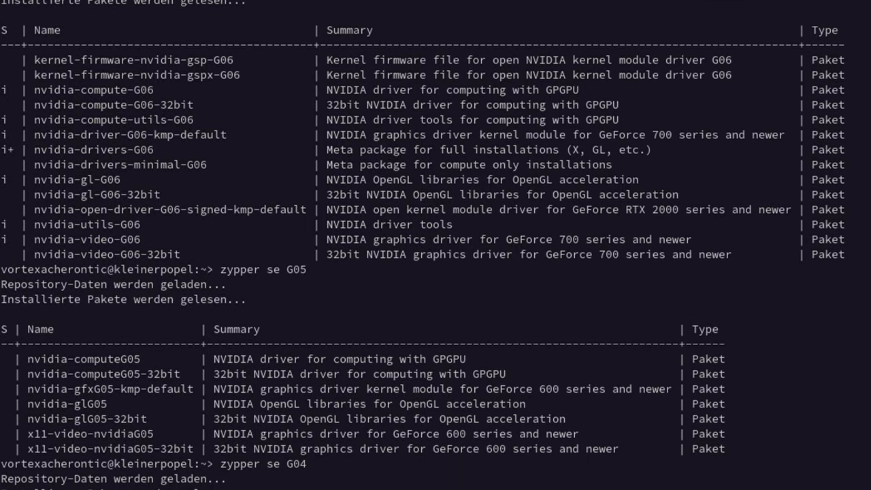
{"action": "scroll", "scroll_direction": "down", "scroll_amount": 3}
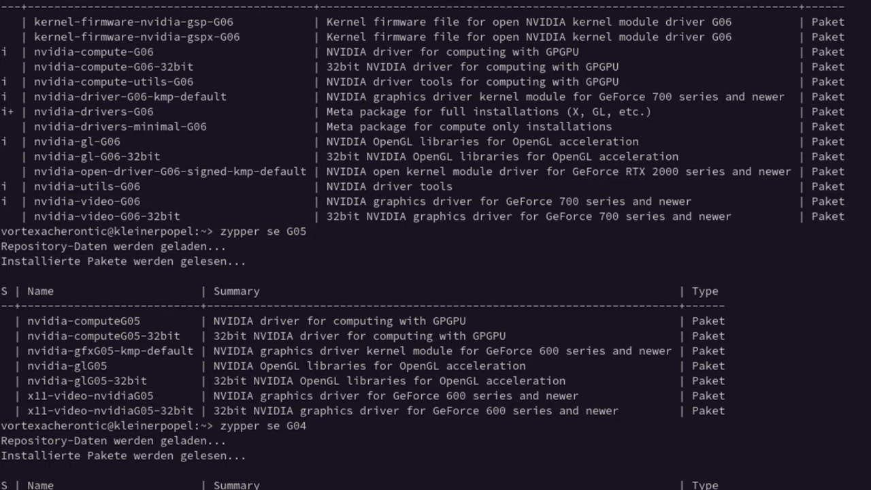
{"action": "scroll", "scroll_direction": "down", "scroll_amount": 3}
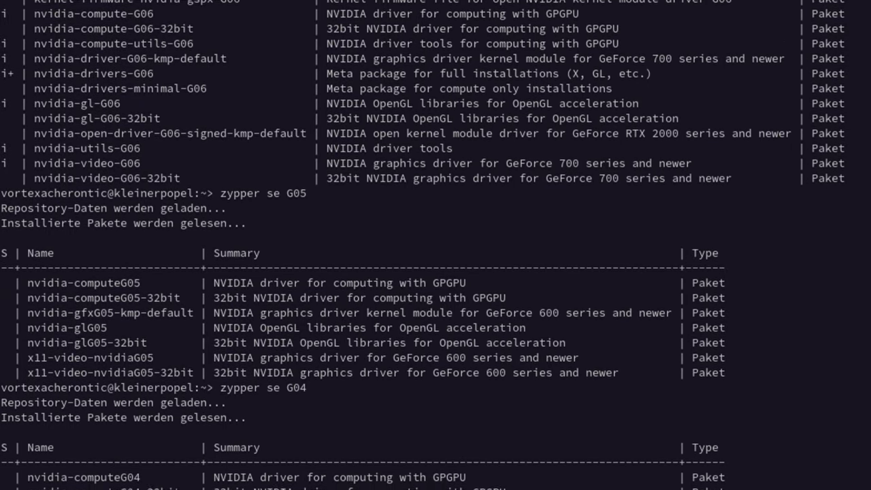
{"action": "scroll", "scroll_direction": "down", "scroll_amount": 3}
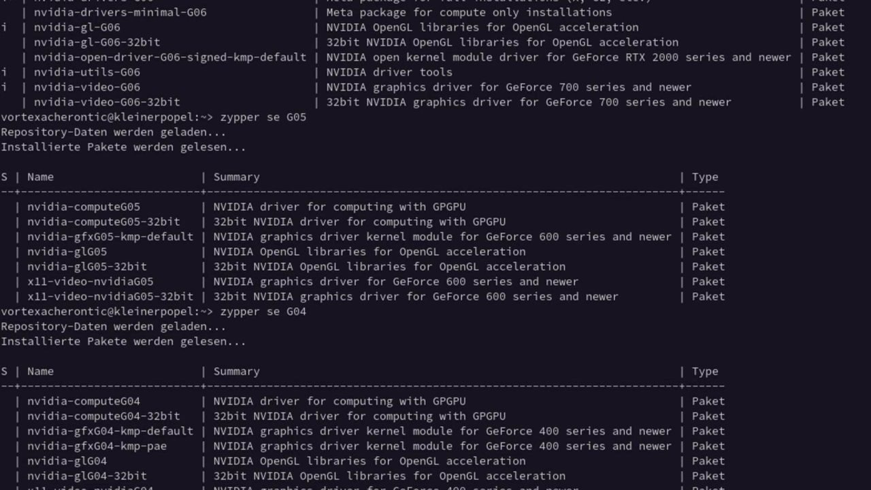
{"action": "scroll", "scroll_direction": "down", "scroll_amount": 3}
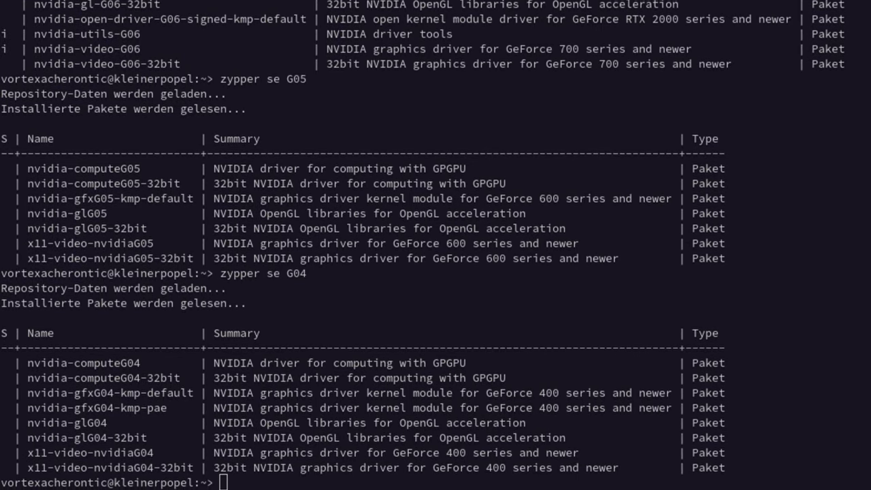
{"action": "scroll", "scroll_direction": "up", "scroll_amount": 3}
{"action": "type", "text": "sudo vim /etc/"}
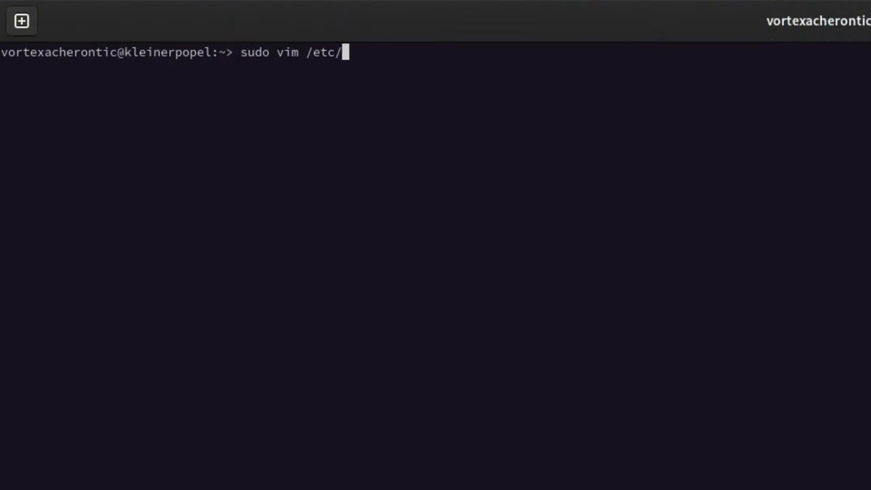
Edit /etc/zypp/zypper.conf in vim, set autoAgreeWithLicenses = yes, and save
{"action": "type", "text": "zypp/"}
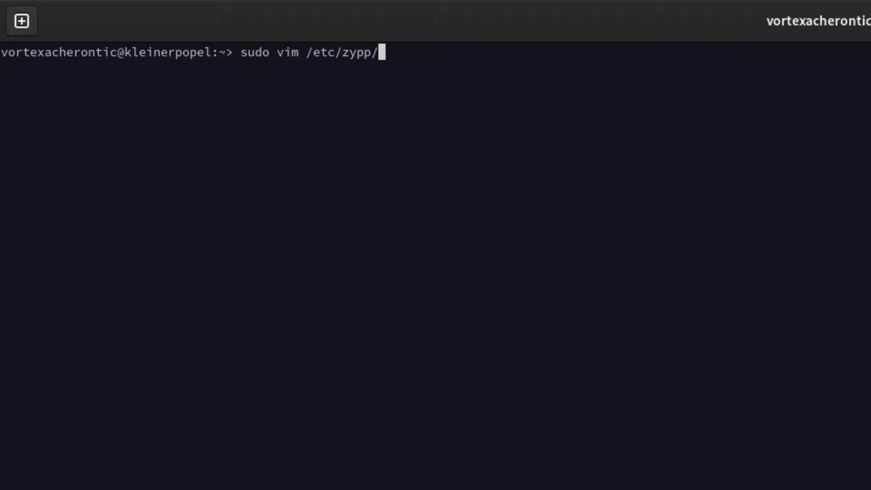
{"action": "type", "text": "zypper.conf"}
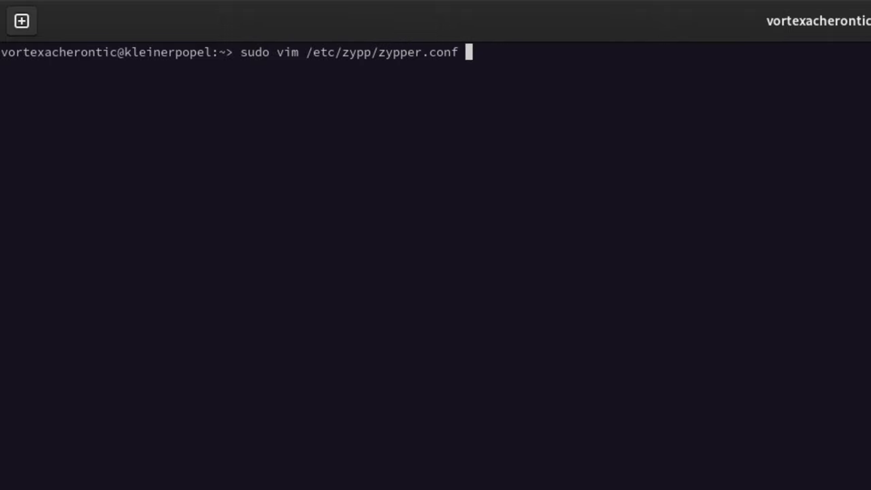
{"action": "key", "text": "Return"}
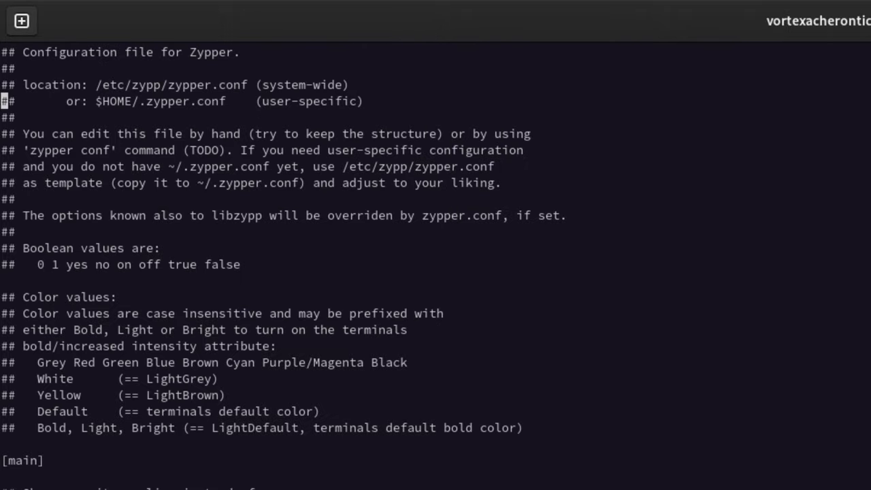
{"action": "scroll", "scroll_direction": "down", "scroll_amount": 3}
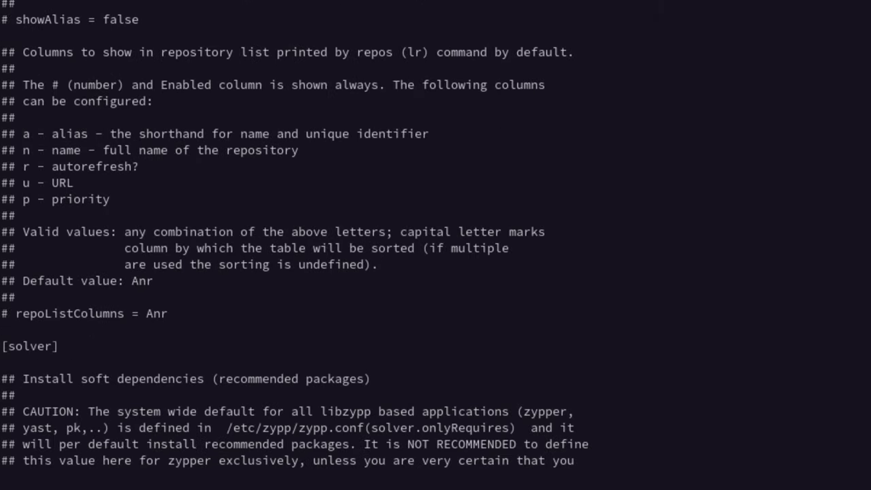
{"action": "scroll", "scroll_direction": "down", "scroll_amount": 3}
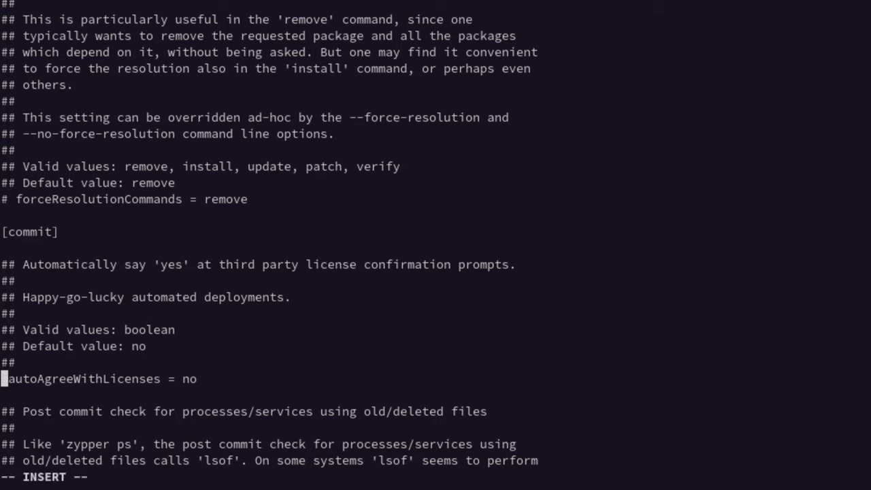
{"action": "type", "text": "yes"}
{"action": "left_click", "coordinate": [136, 477]}
{"action": "type", "text": ":x"}
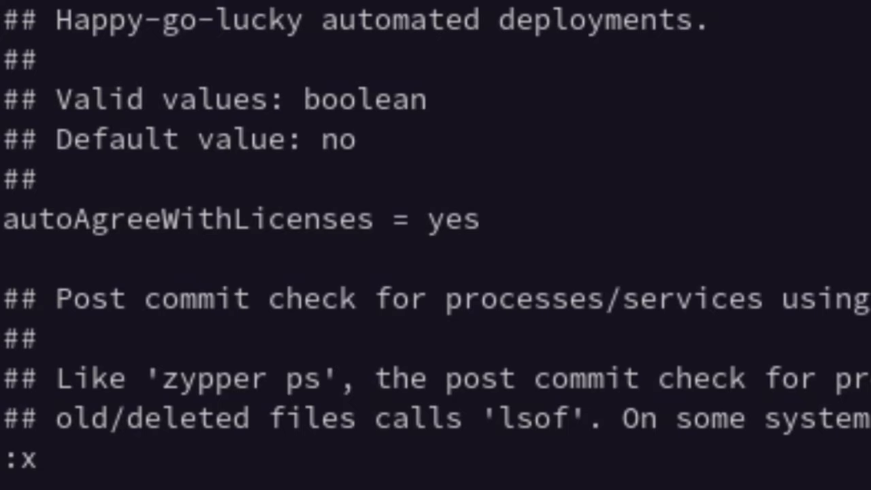
{"action": "scroll", "scroll_direction": "up", "scroll_amount": 3}
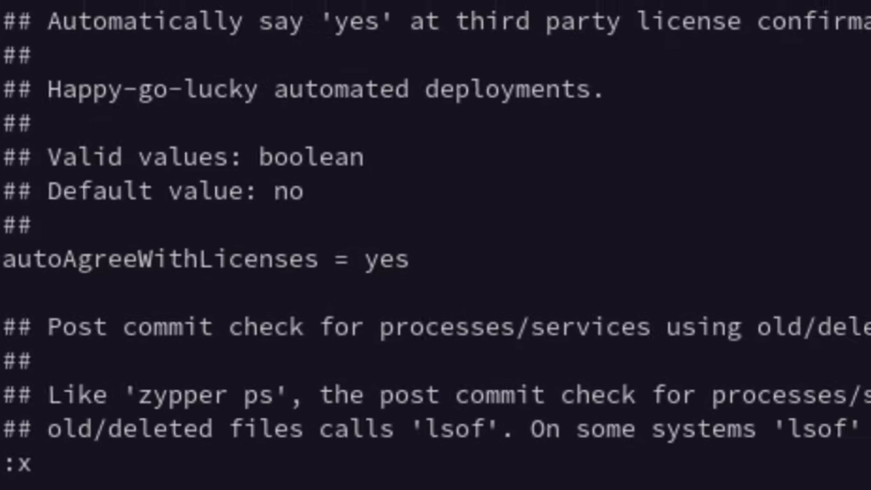
{"action": "key", "text": "Return"}
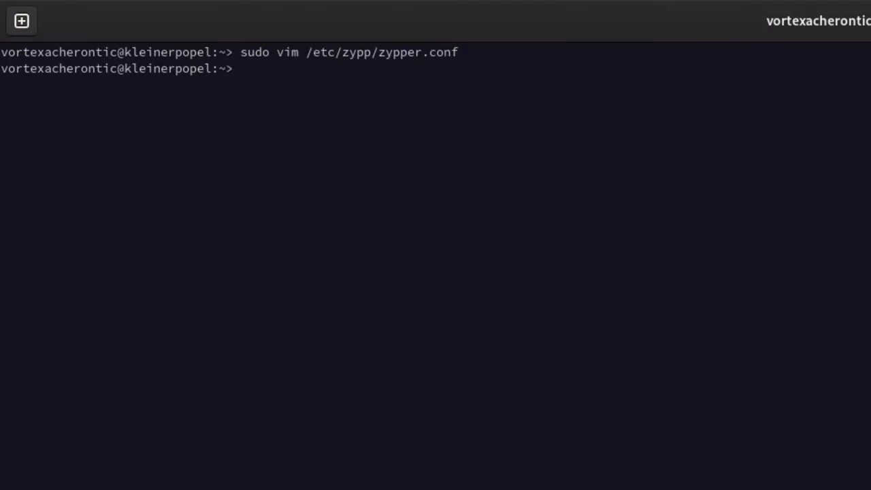
{"action": "type", "text": "exit"}
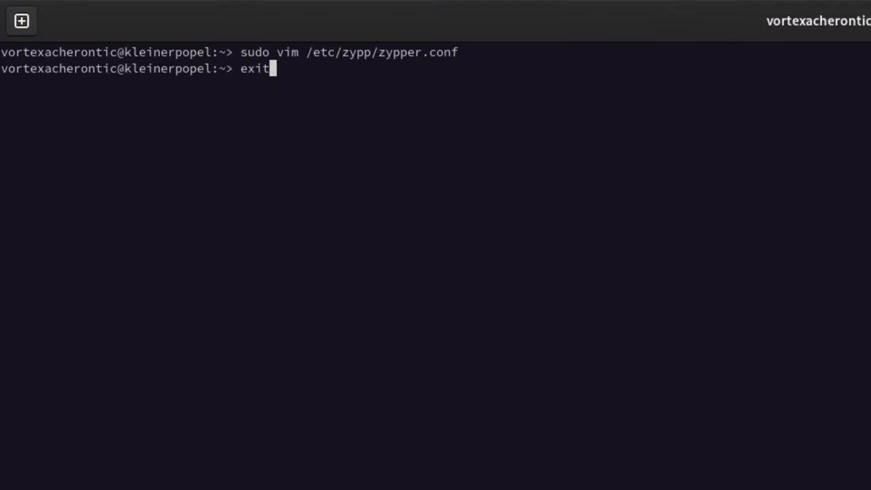